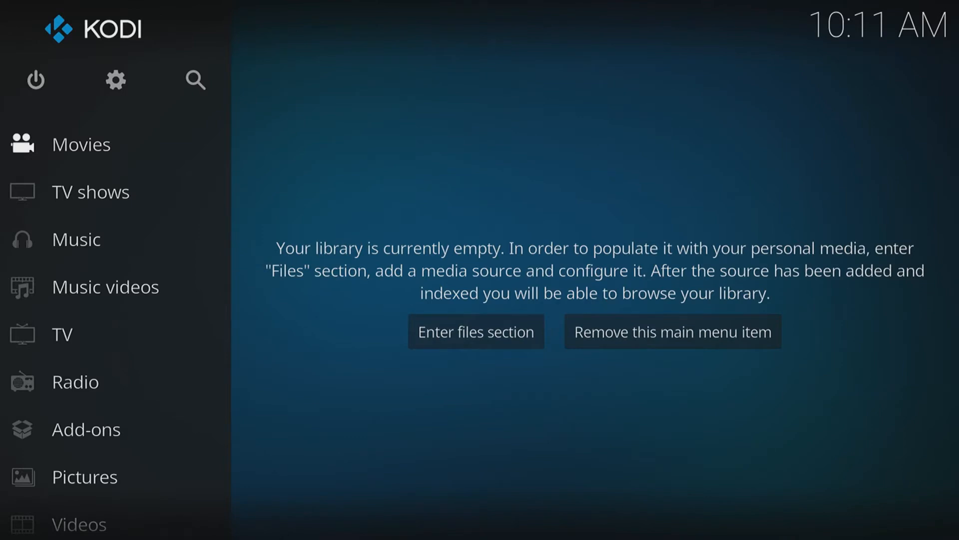
pyautogui.moveTo(120, 88)
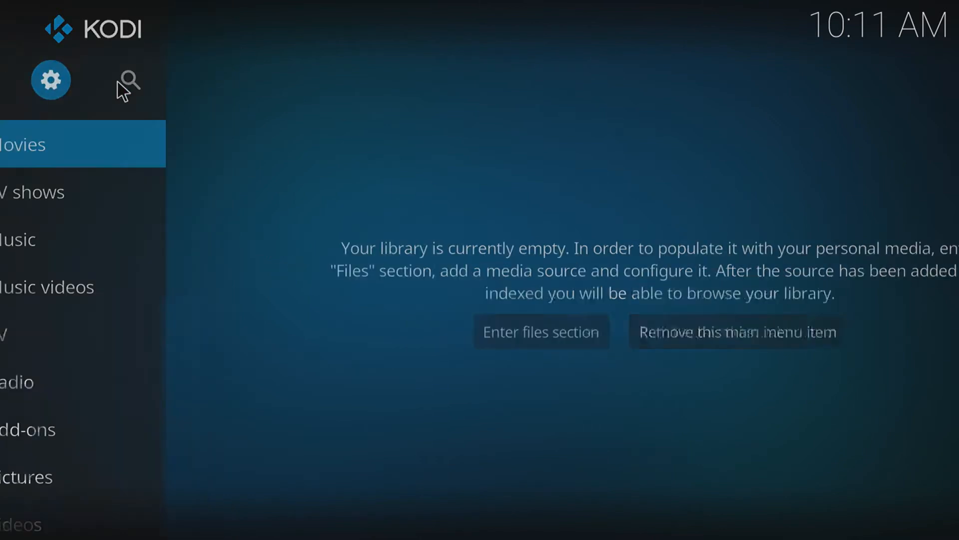
# Step: Go to Kodi's System settings from the home screen gear icon
pyautogui.click(50, 80)
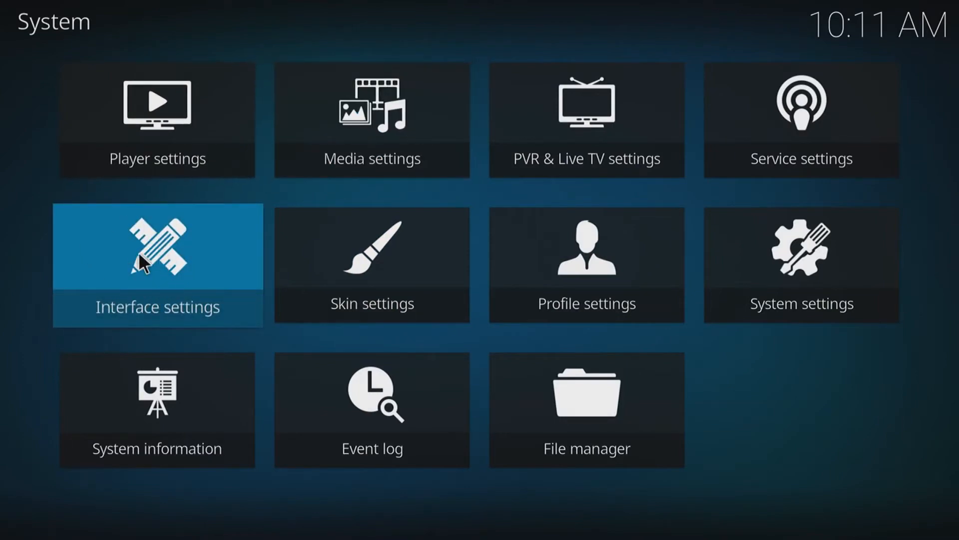
# Step: In Interface settings, switch the skin from Estuary to Aeon Nox
pyautogui.click(158, 262)
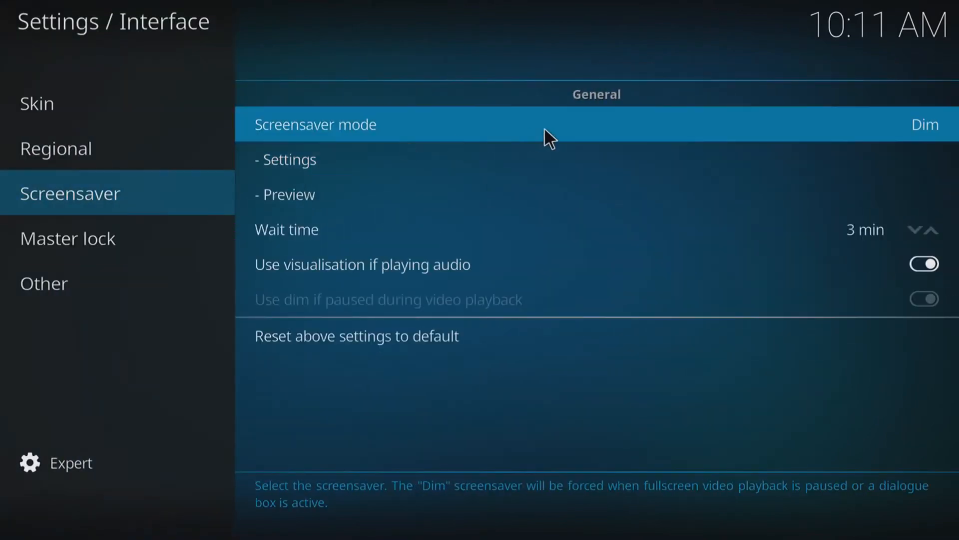
pyautogui.click(36, 103)
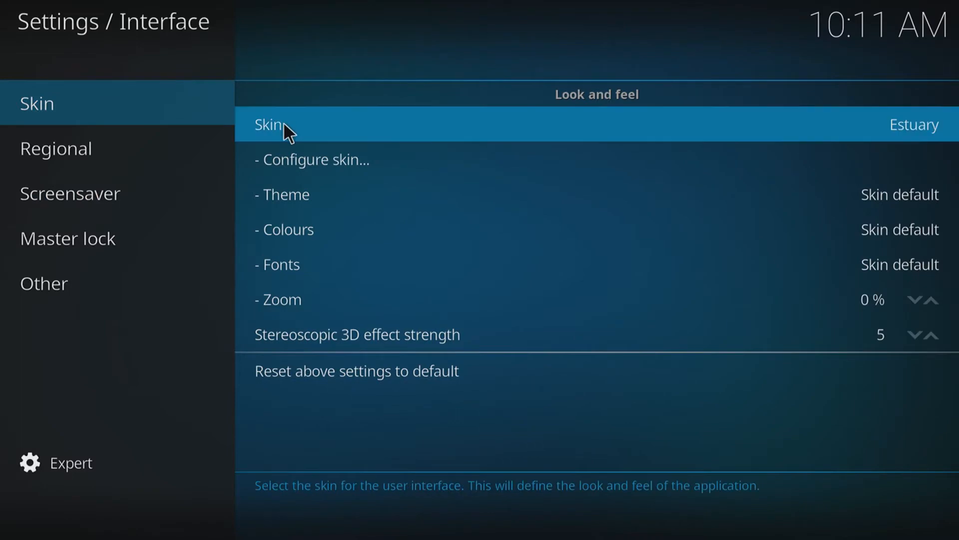
pyautogui.click(269, 125)
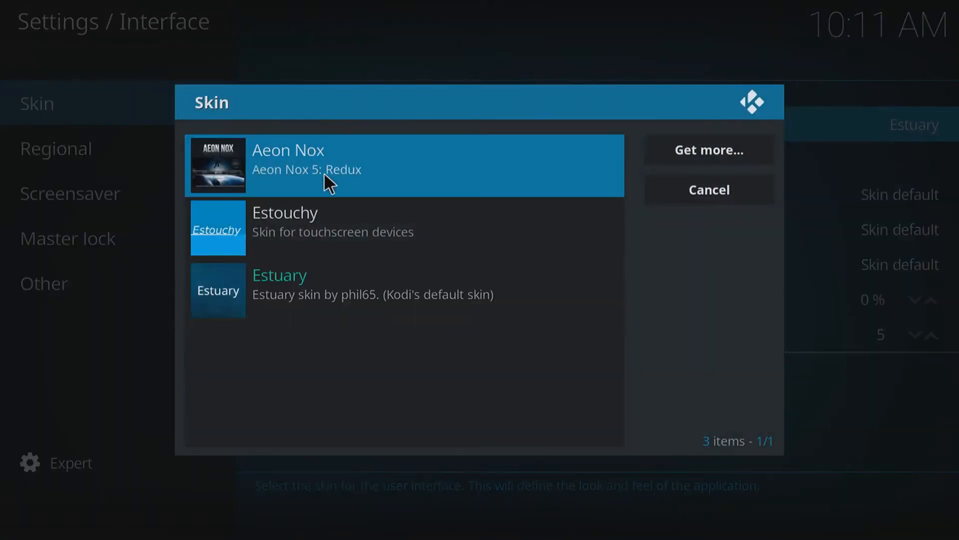
pyautogui.moveTo(342, 195)
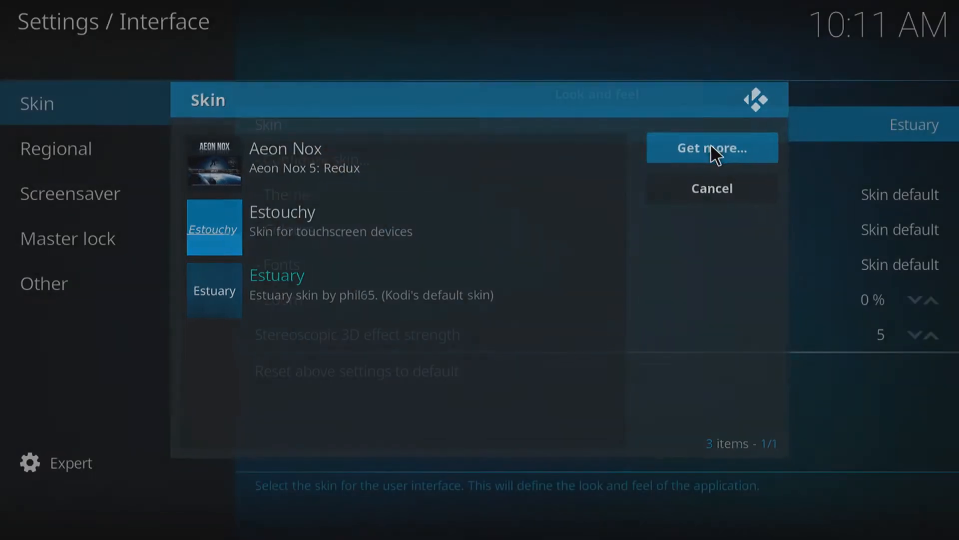
pyautogui.click(711, 148)
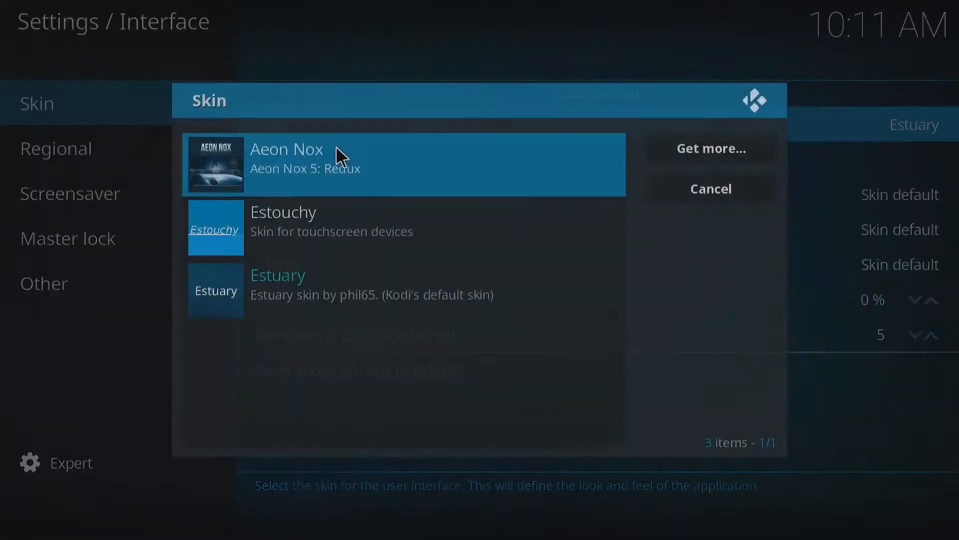
pyautogui.click(286, 155)
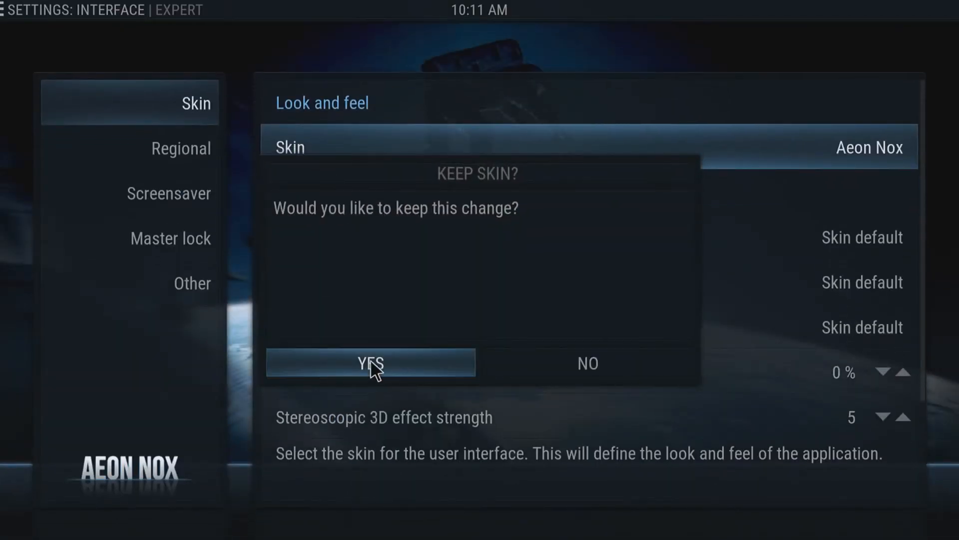
# Step: Confirm keeping Aeon Nox and go to its Configure skin settings
pyautogui.click(372, 364)
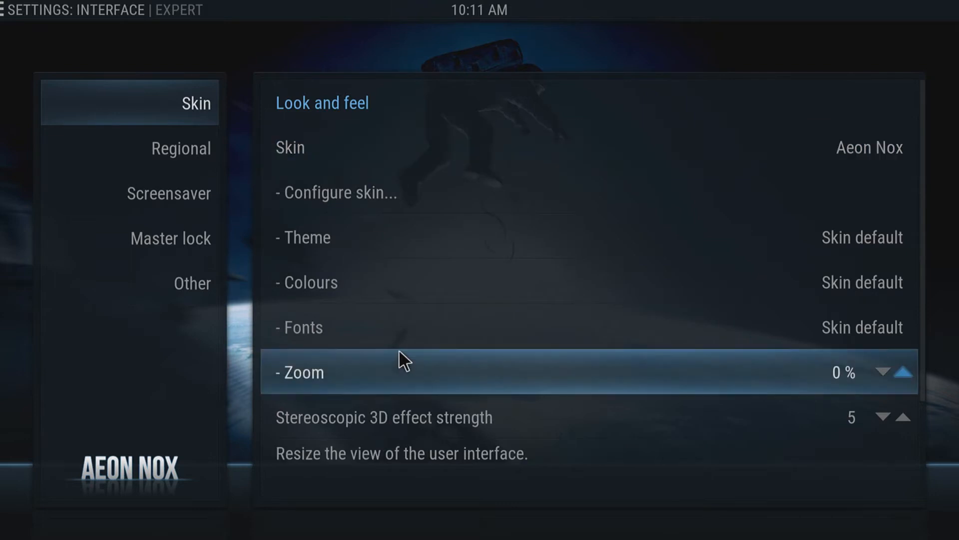
pyautogui.moveTo(418, 207)
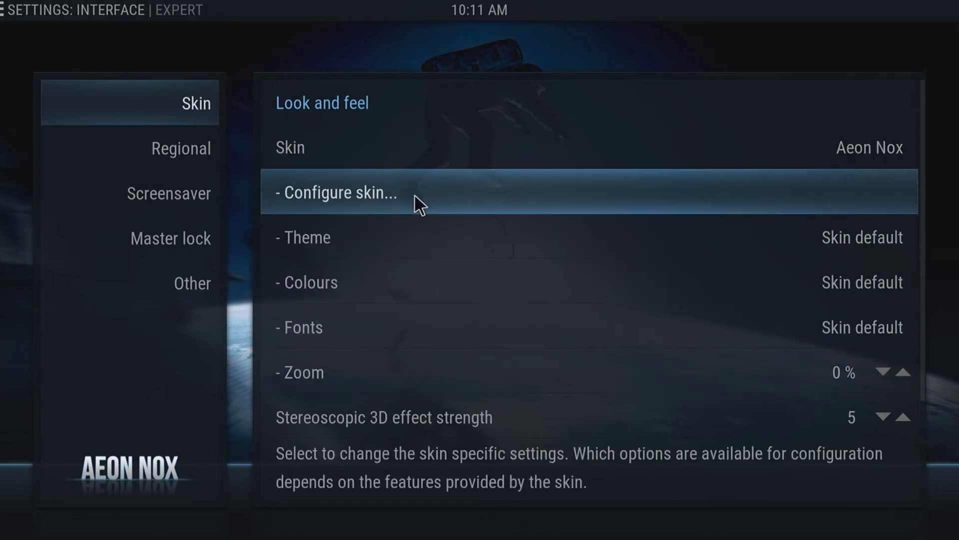
pyautogui.click(341, 193)
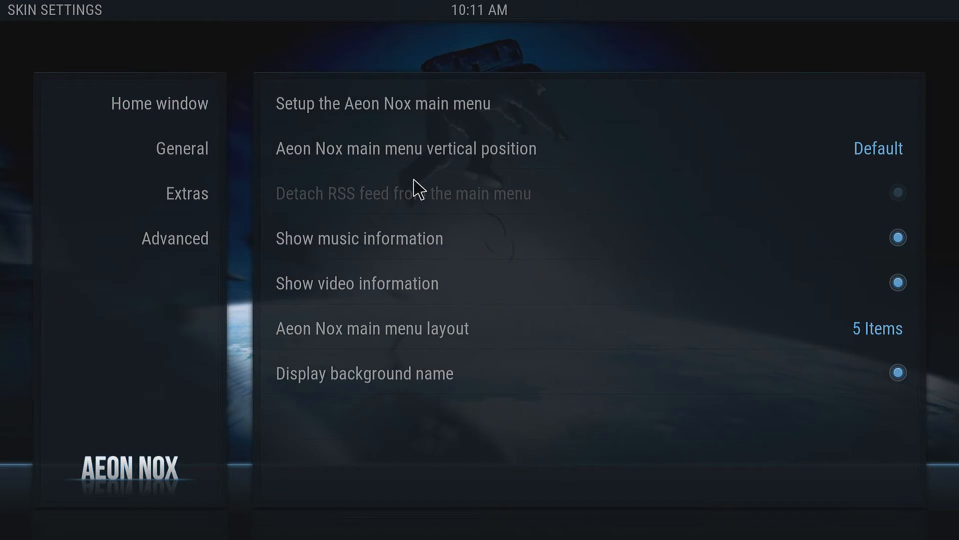
pyautogui.moveTo(392, 112)
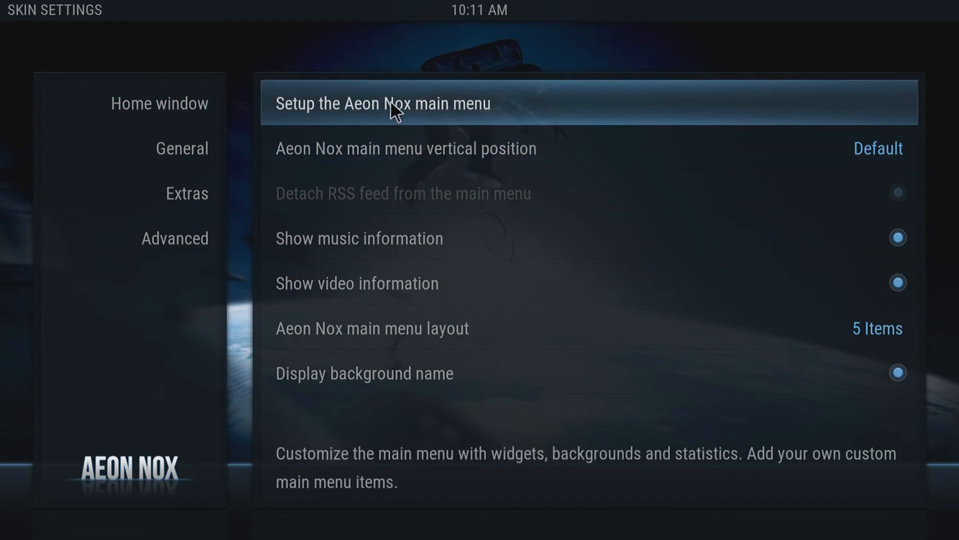
# Step: Browse the main menu item customization, checking MUSIC then returning to PICTURES options
pyautogui.click(384, 103)
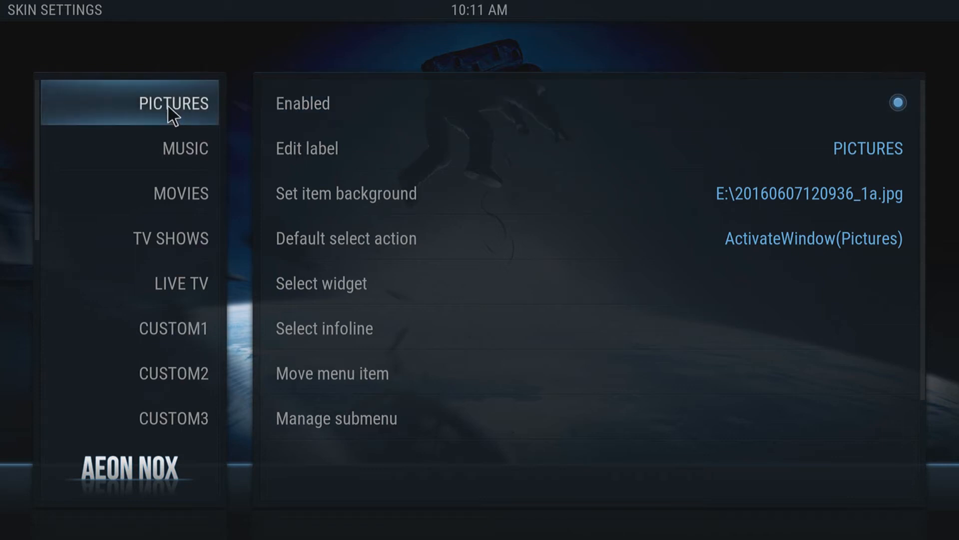
pyautogui.click(177, 152)
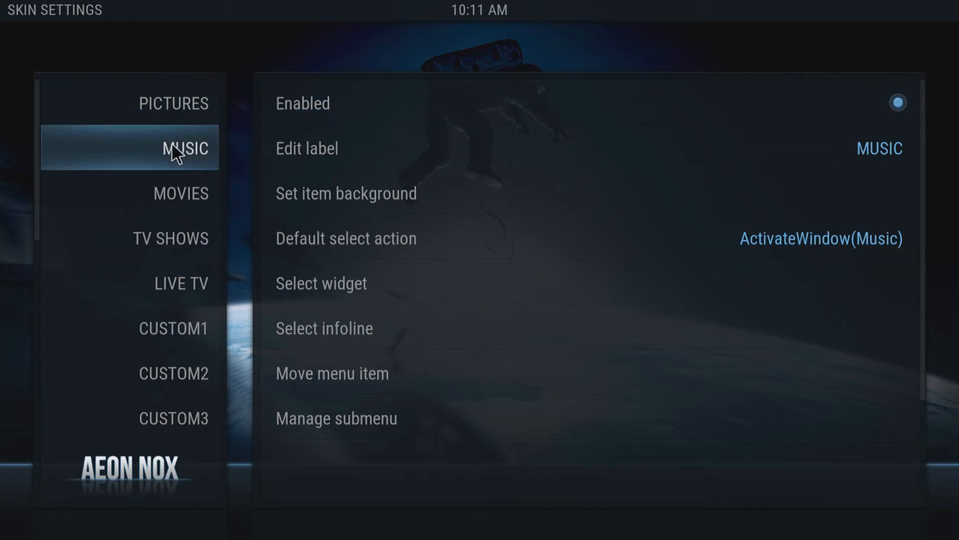
pyautogui.click(171, 253)
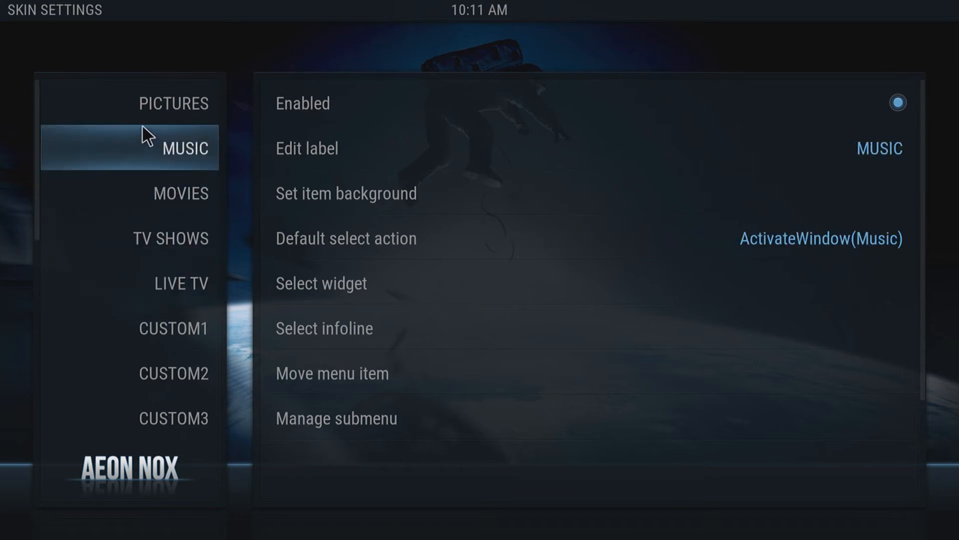
pyautogui.click(172, 102)
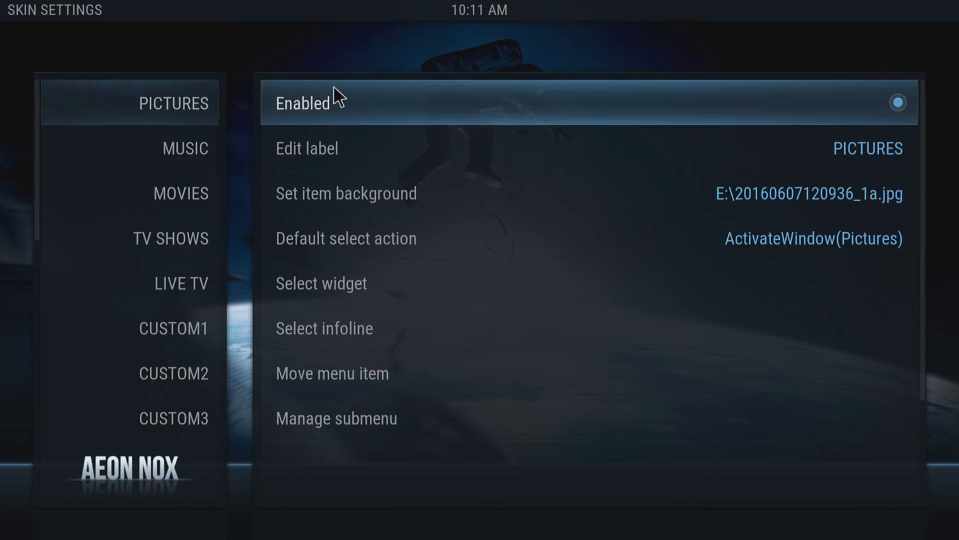
pyautogui.moveTo(363, 150)
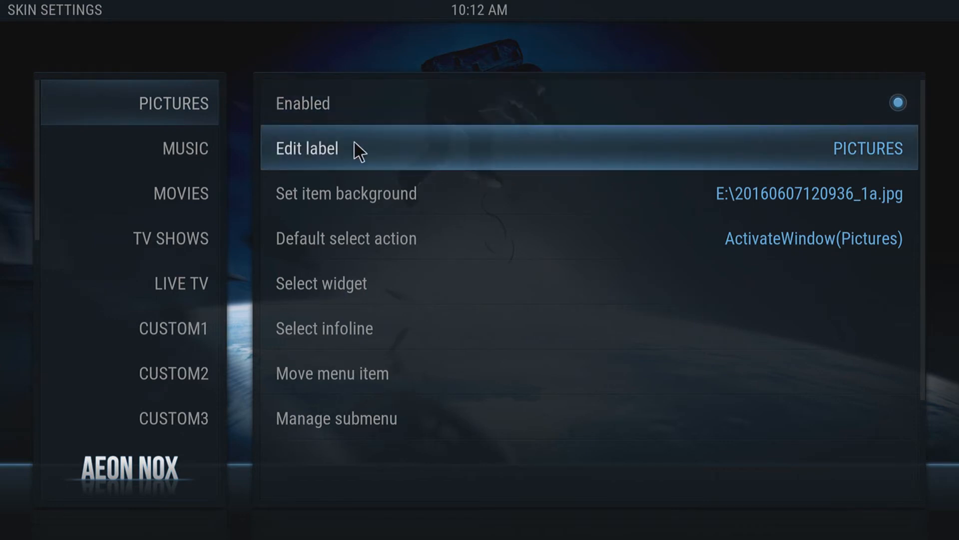
# Step: Bring up the item background choices for the PICTURES menu item
pyautogui.press('Up')
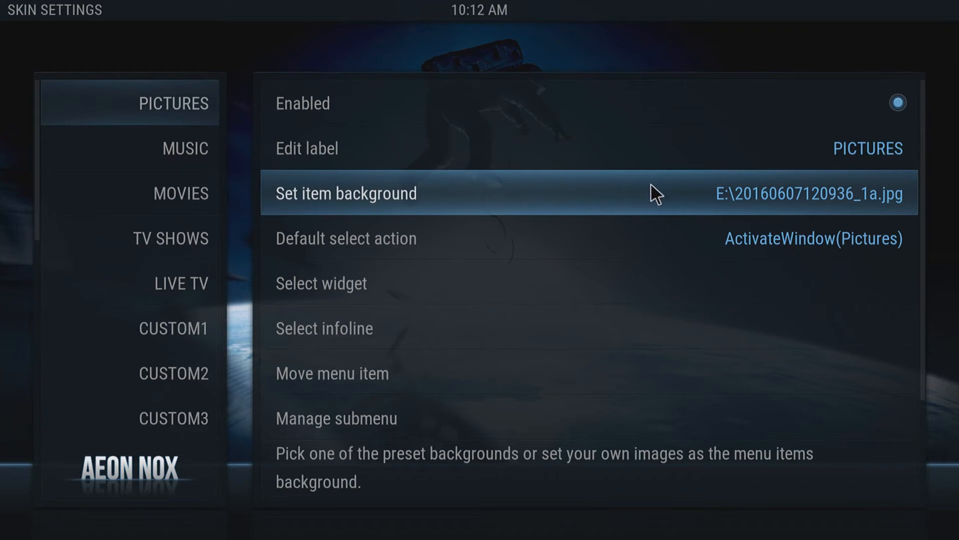
pyautogui.moveTo(462, 108)
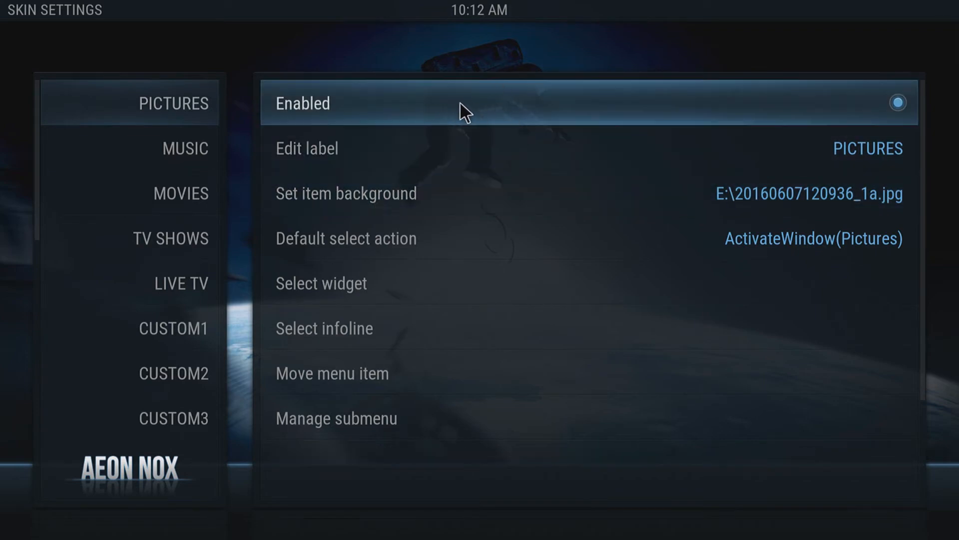
pyautogui.click(898, 102)
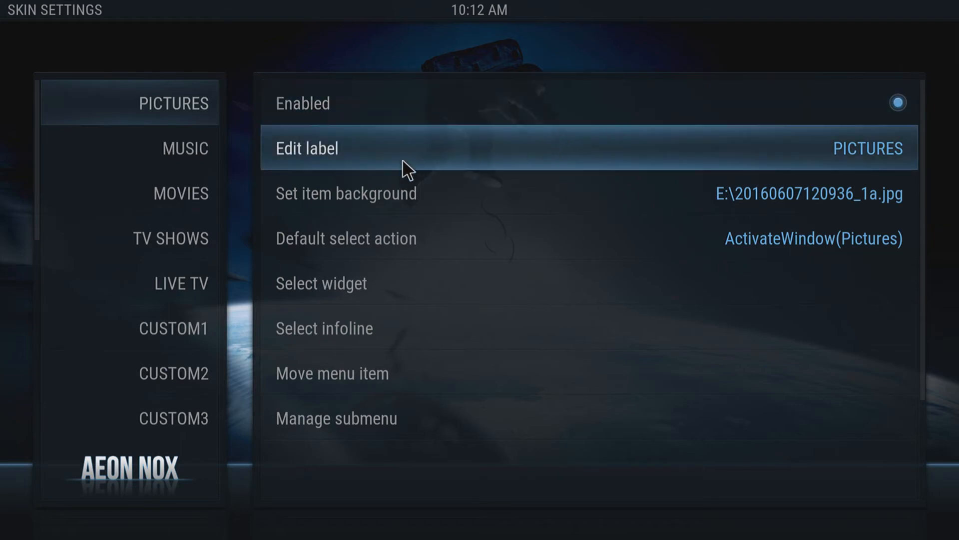
pyautogui.click(346, 194)
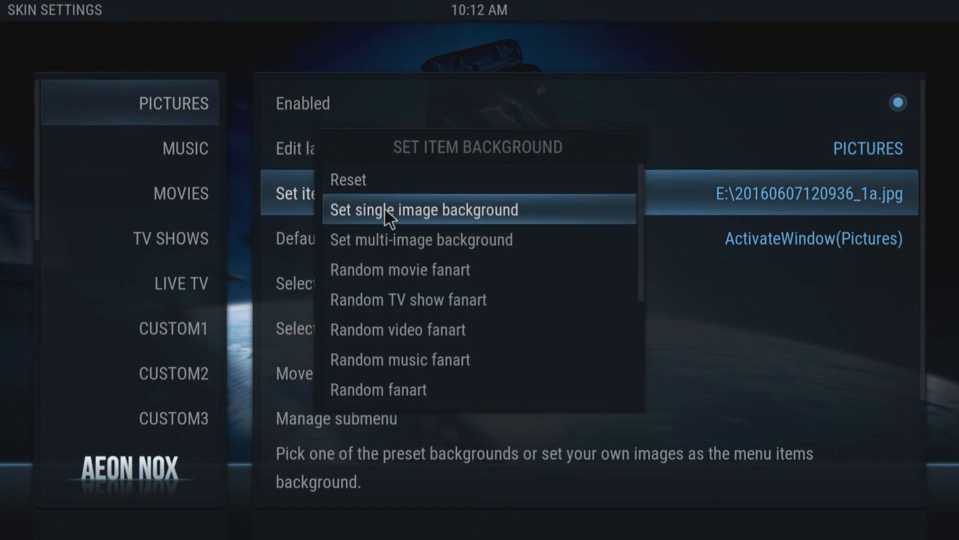
pyautogui.moveTo(447, 221)
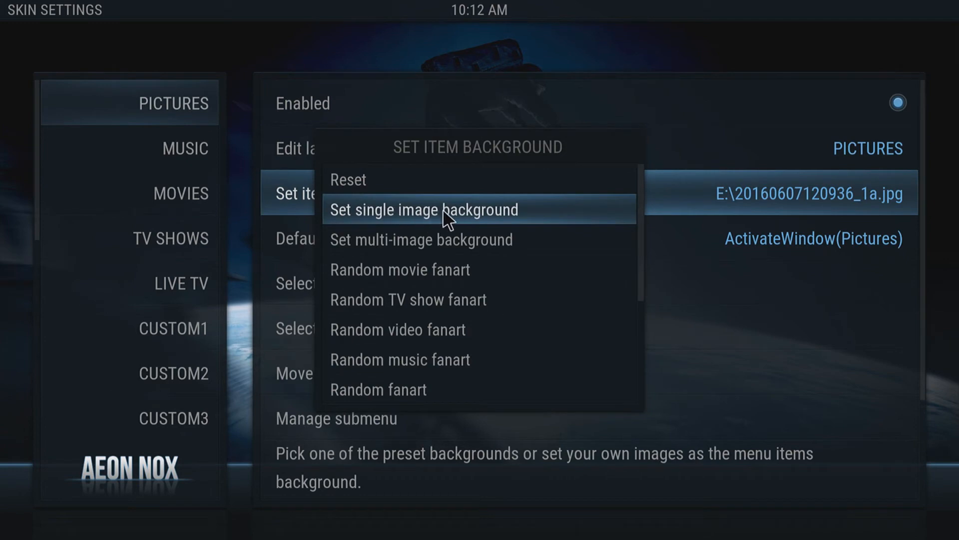
pyautogui.moveTo(522, 226)
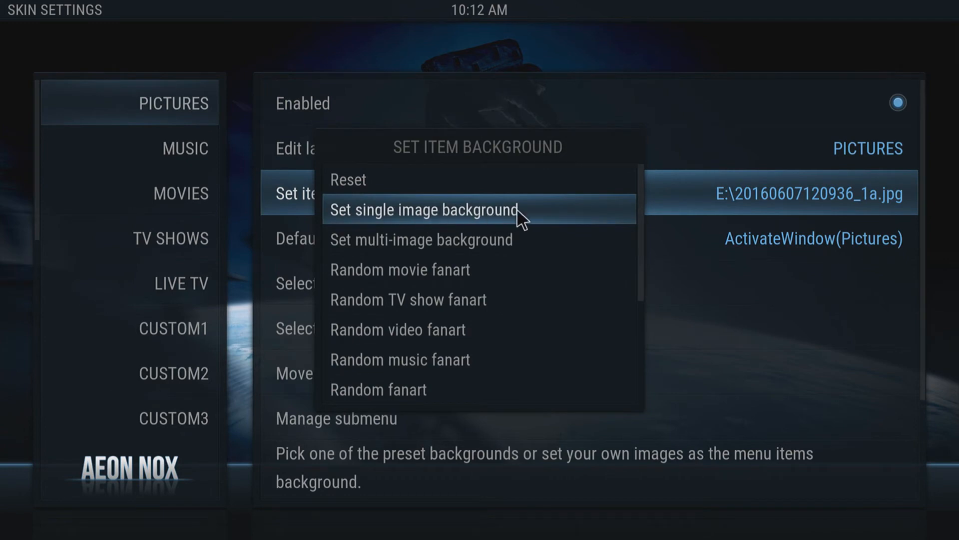
# Step: Choose a single-image background, browse drive E:, then cancel keeping the existing image
pyautogui.click(423, 210)
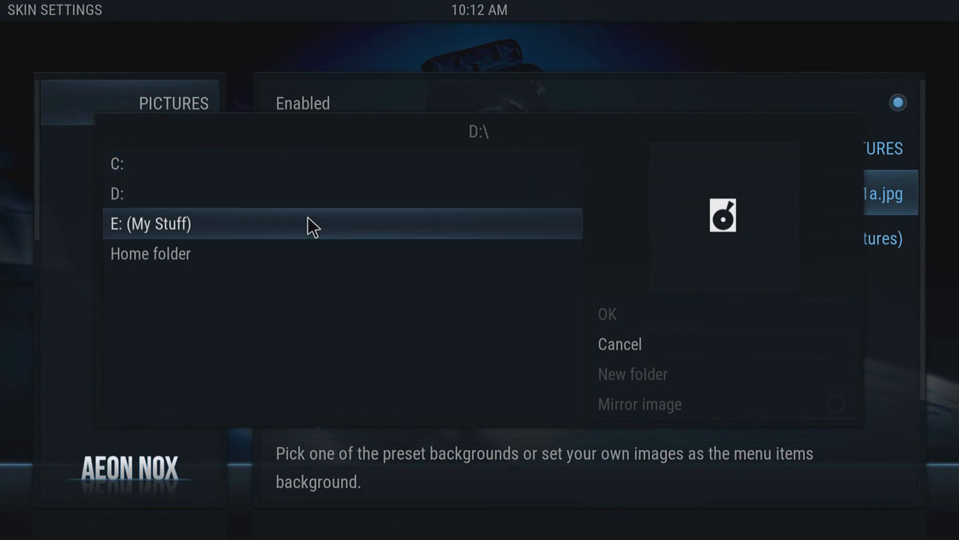
pyautogui.click(155, 224)
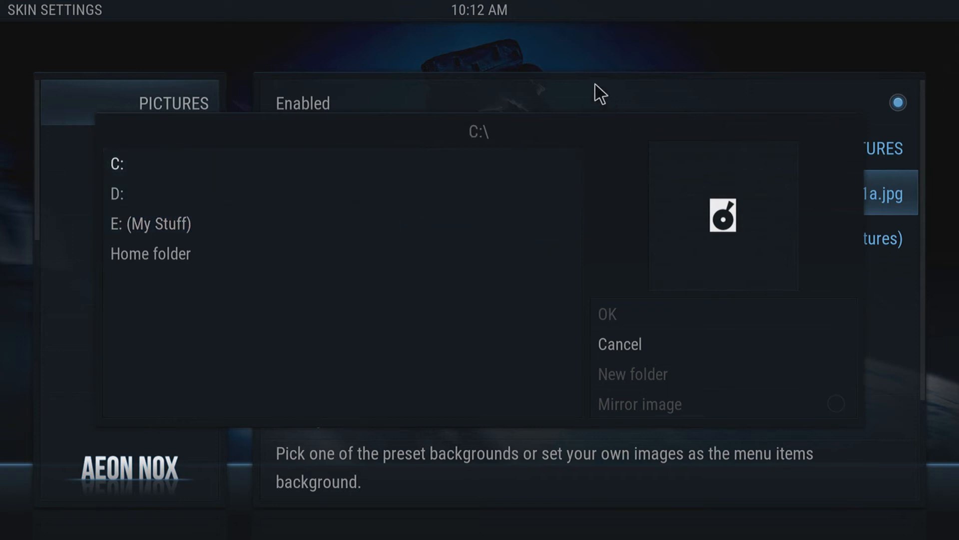
pyautogui.click(619, 343)
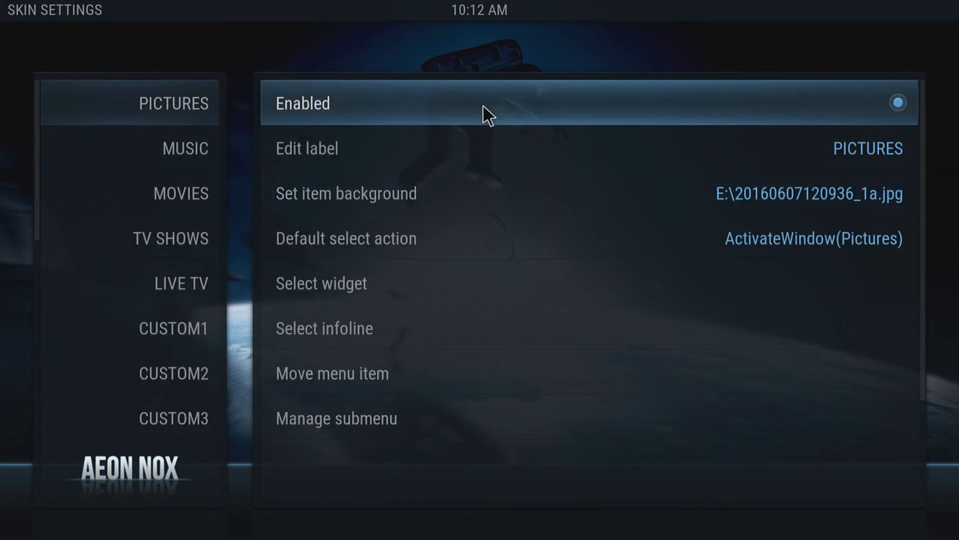
pyautogui.moveTo(831, 208)
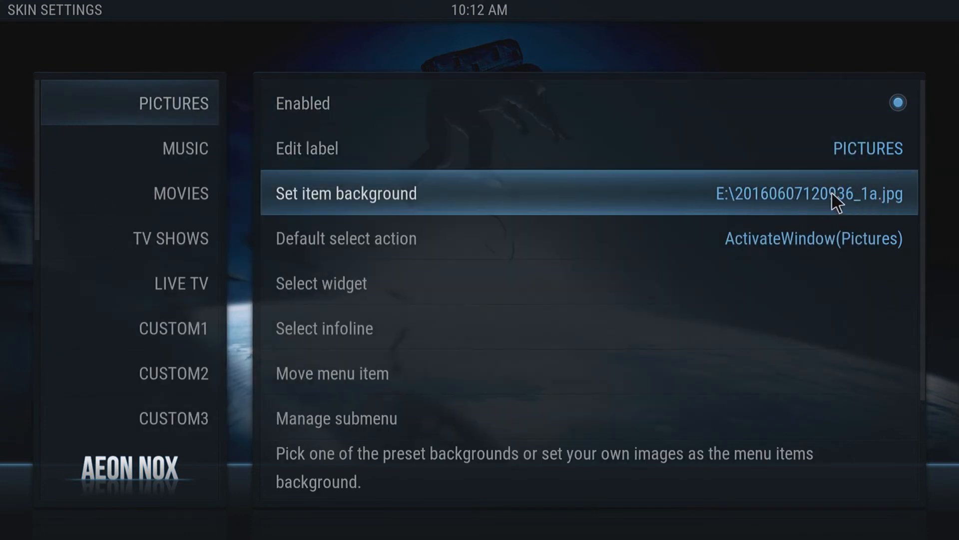
pyautogui.moveTo(860, 207)
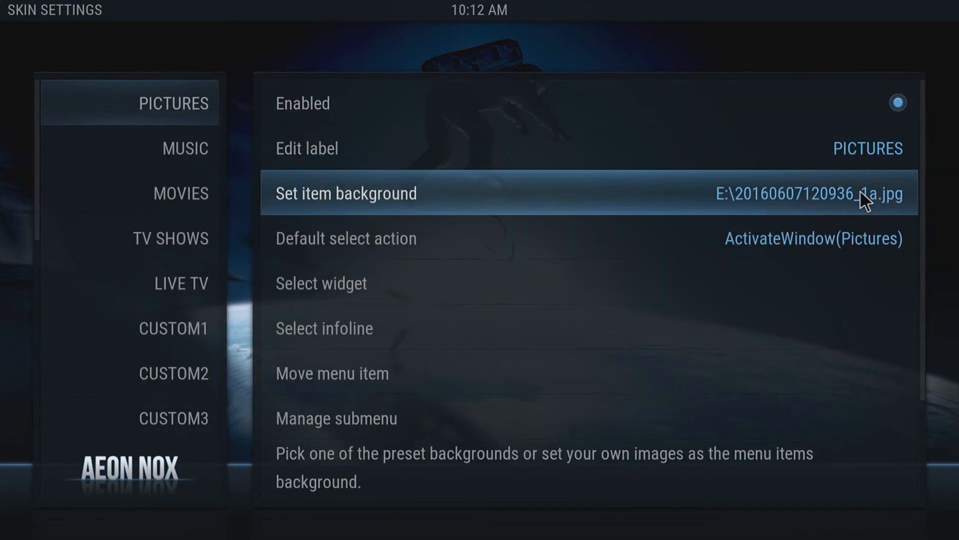
pyautogui.click(164, 148)
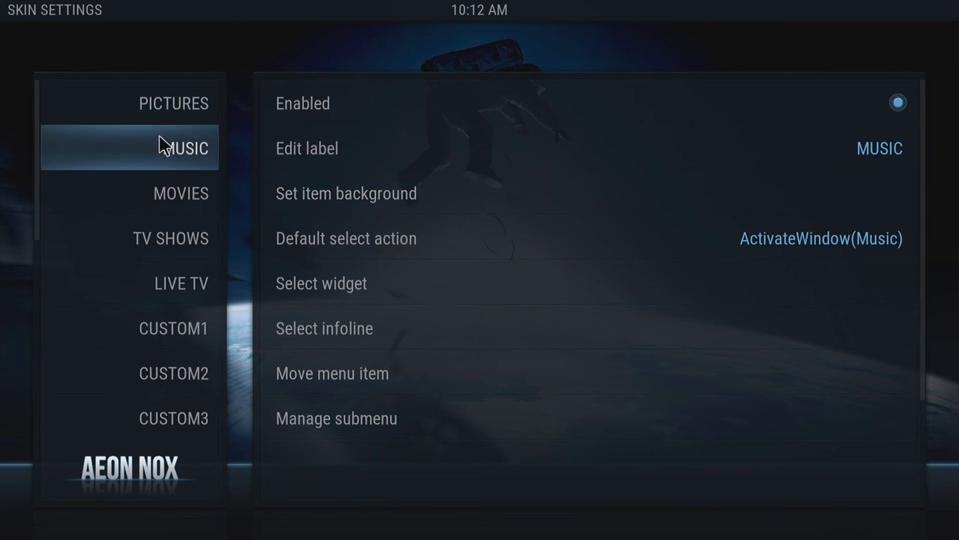
pyautogui.moveTo(168, 165)
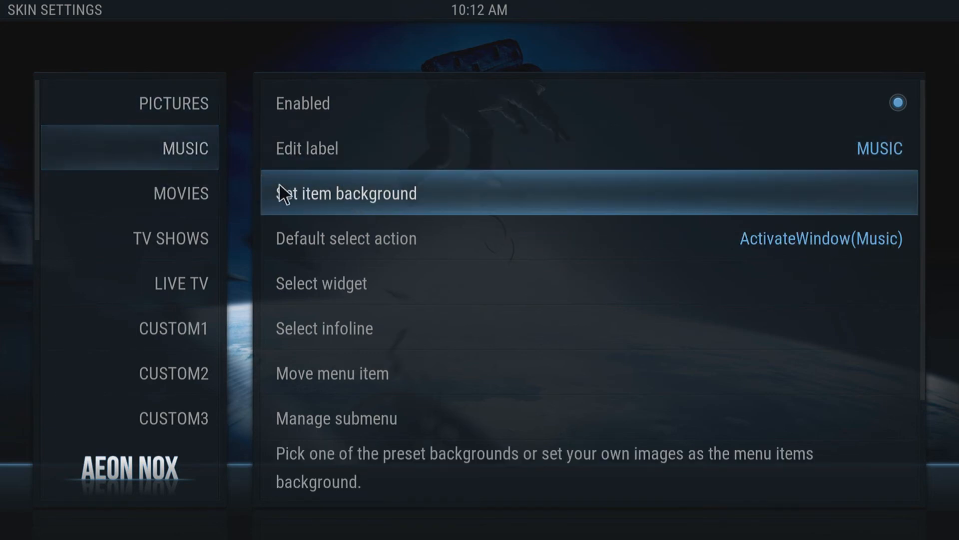
pyautogui.click(182, 284)
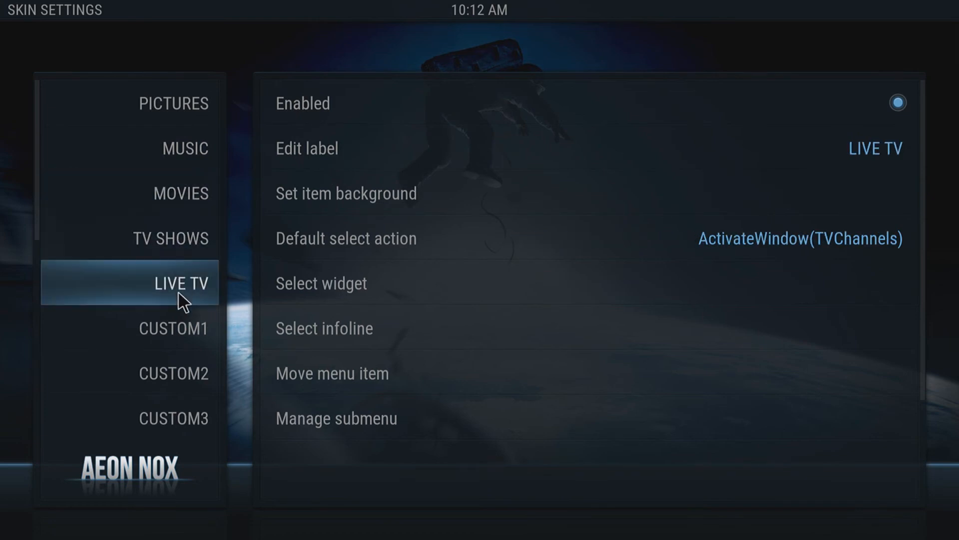
pyautogui.click(174, 103)
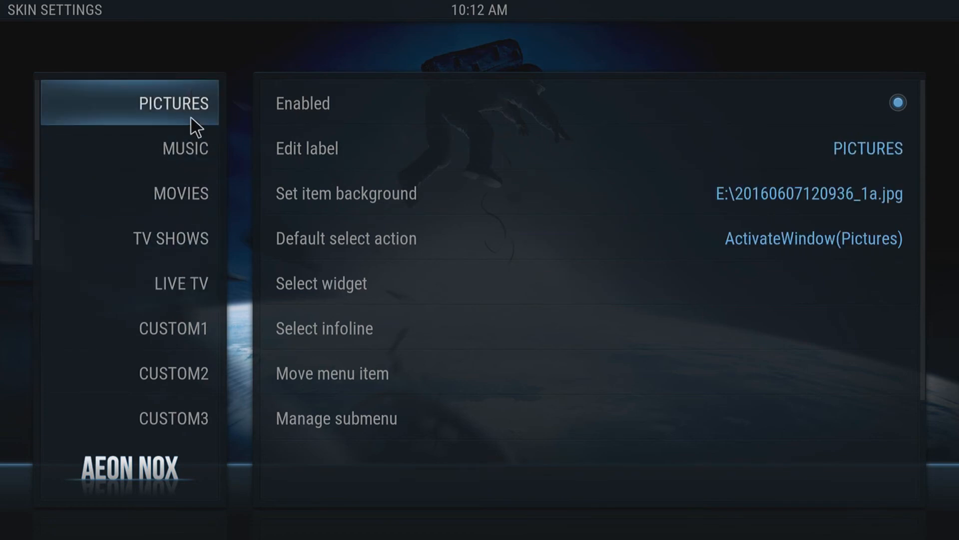
pyautogui.moveTo(206, 126)
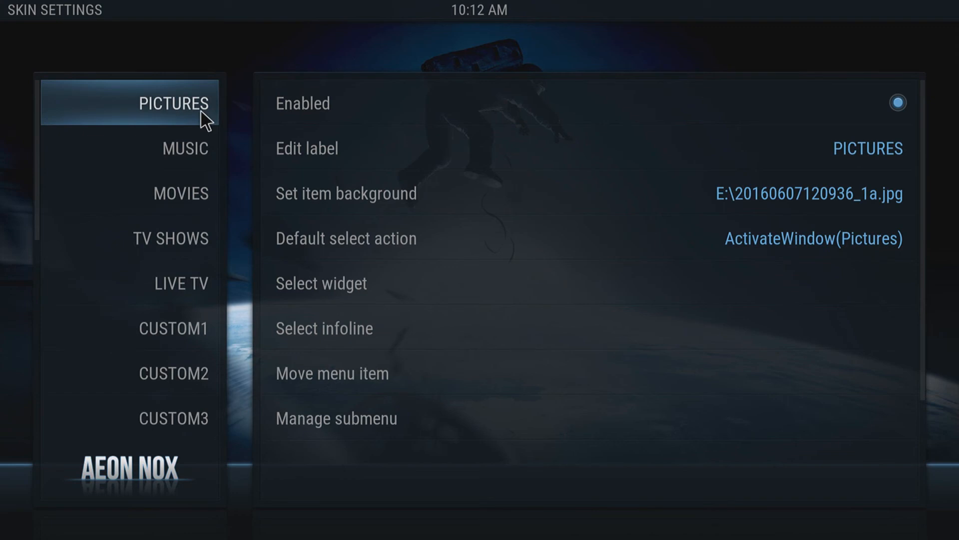